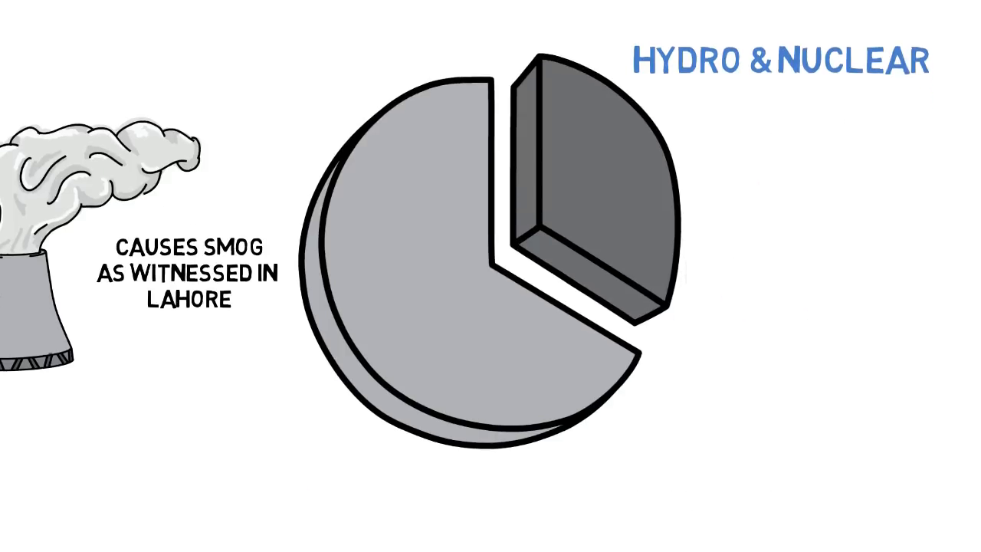
{"action": "type", "text": "64 % FOSSIL FUEL ELE"}
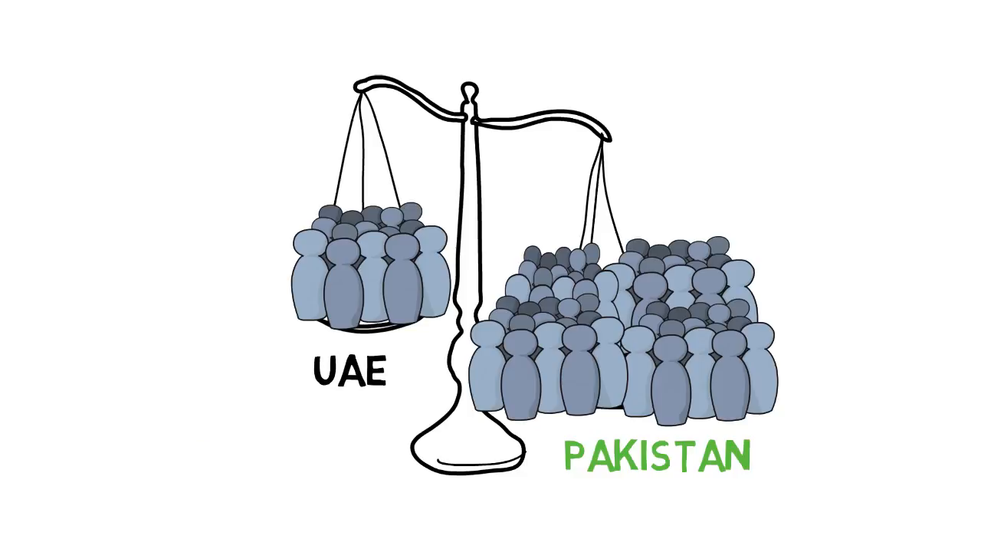
{"action": "type", "text": "PER CAPITA ENERGY C"}
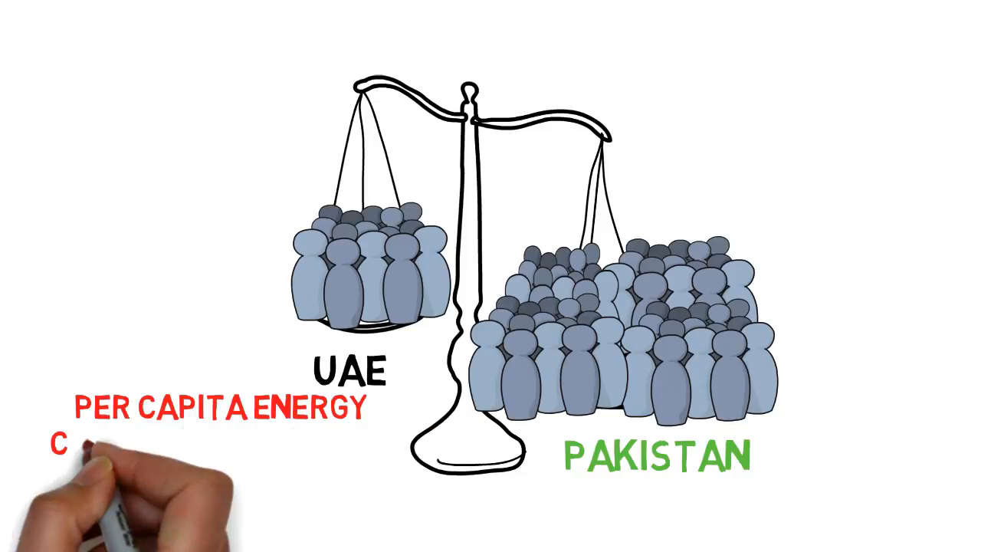
{"action": "type", "text": "CONUMPTION VERY HIGH"}
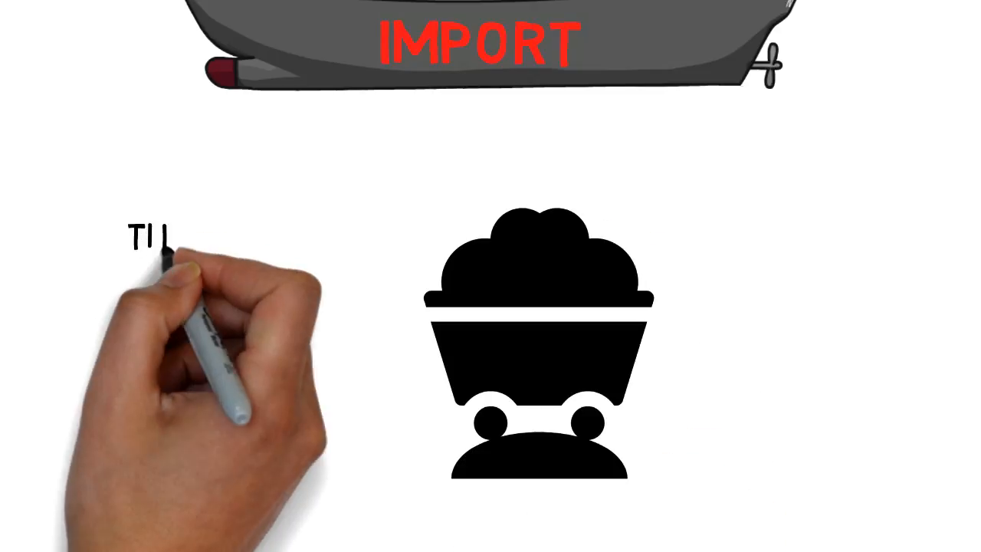
{"action": "type", "text": "THAR COAL"}
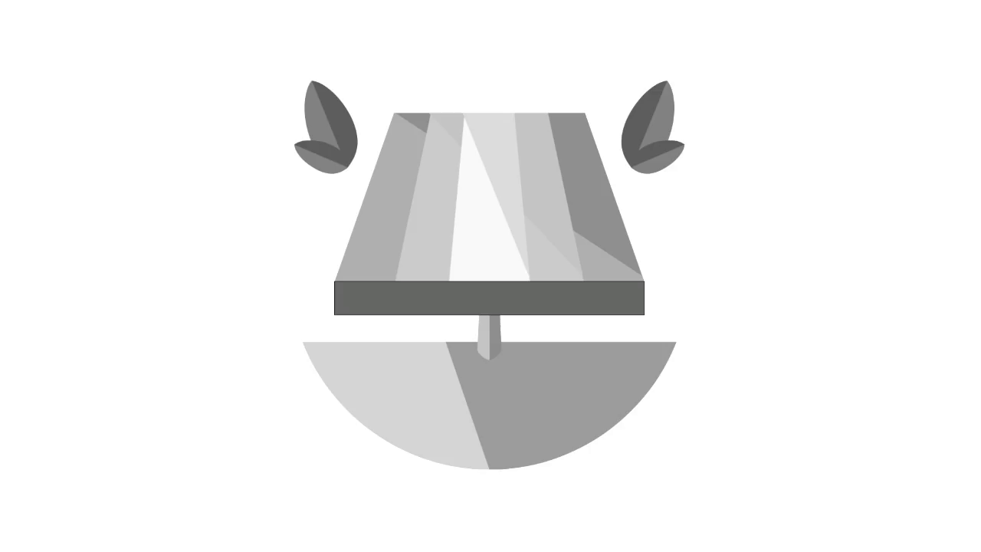
{"action": "scroll", "scroll_direction": "down", "scroll_amount": 3}
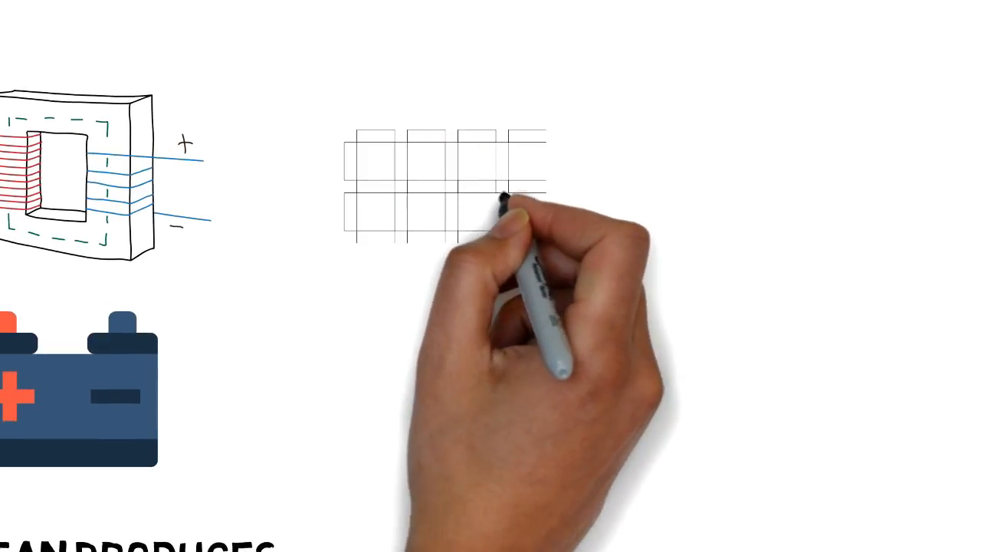
{"action": "mouse_move", "coordinate": [445, 249]}
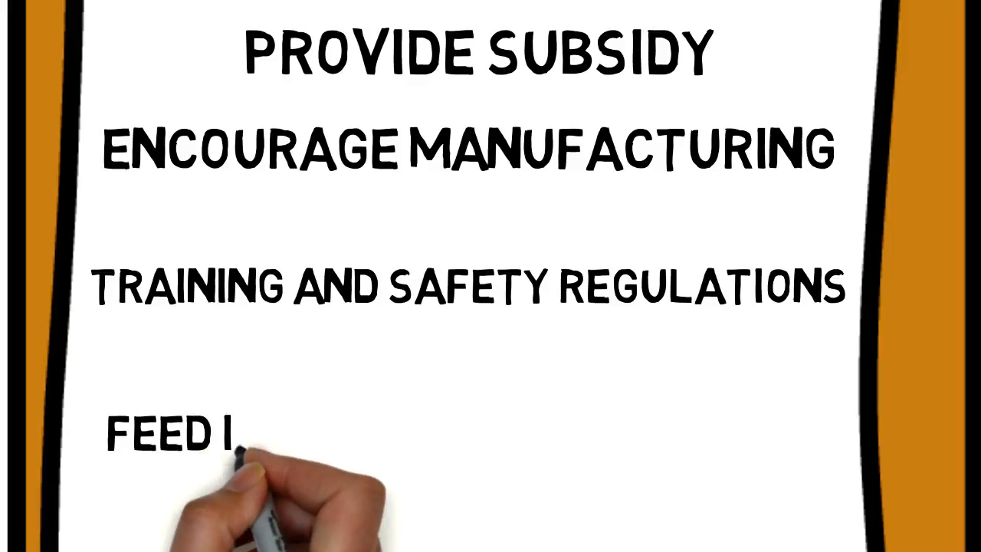
{"action": "type", "text": "IN TARIFFS"}
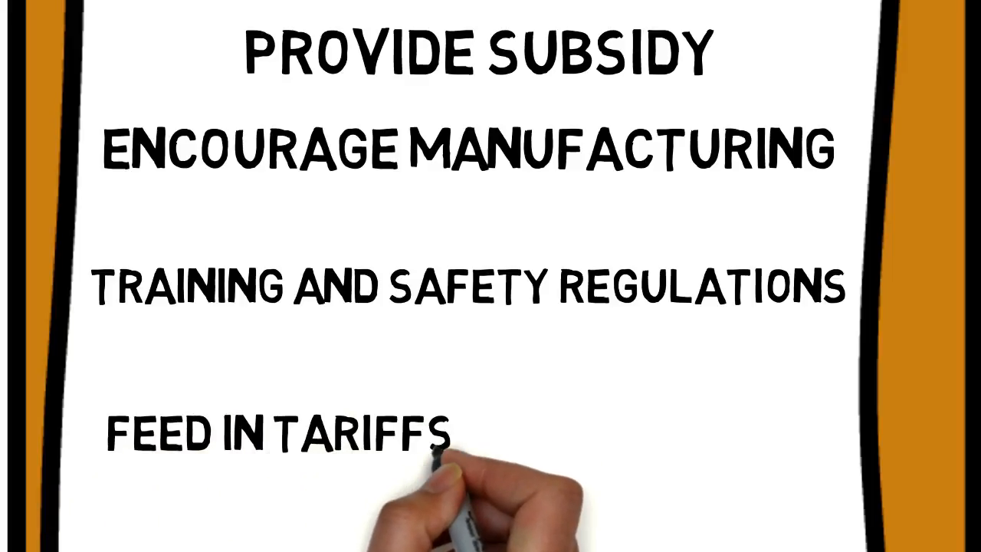
{"action": "type", "text": "& NET METE"}
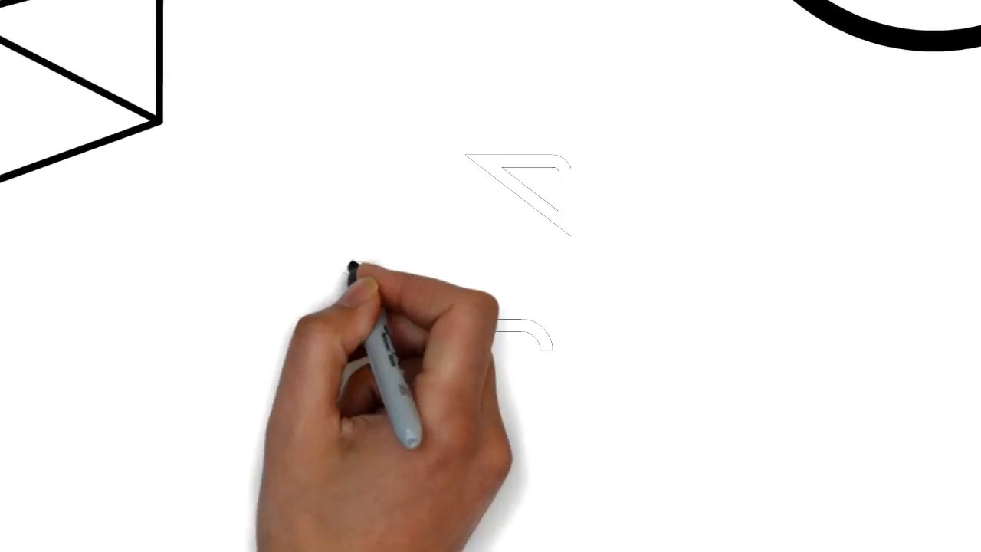
{"action": "mouse_move", "coordinate": [357, 457]}
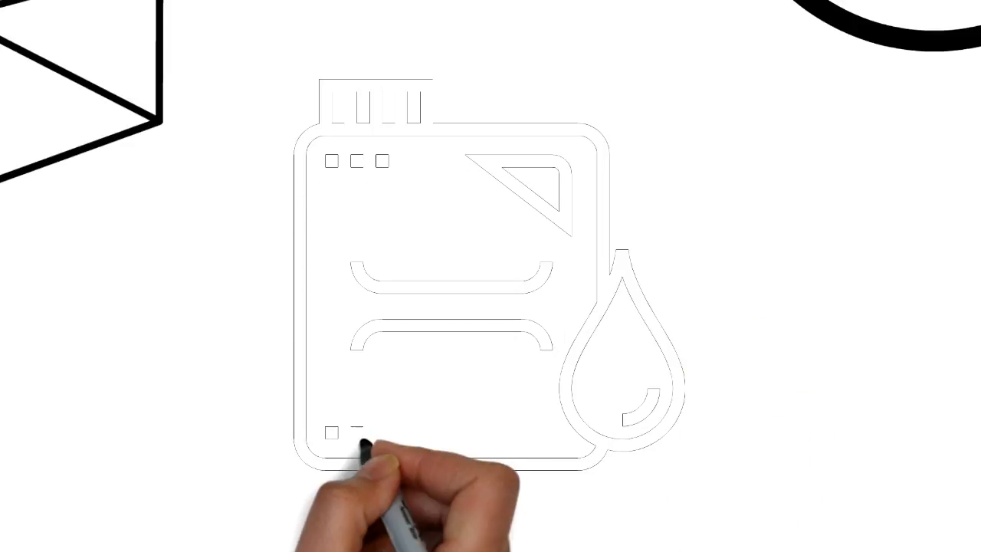